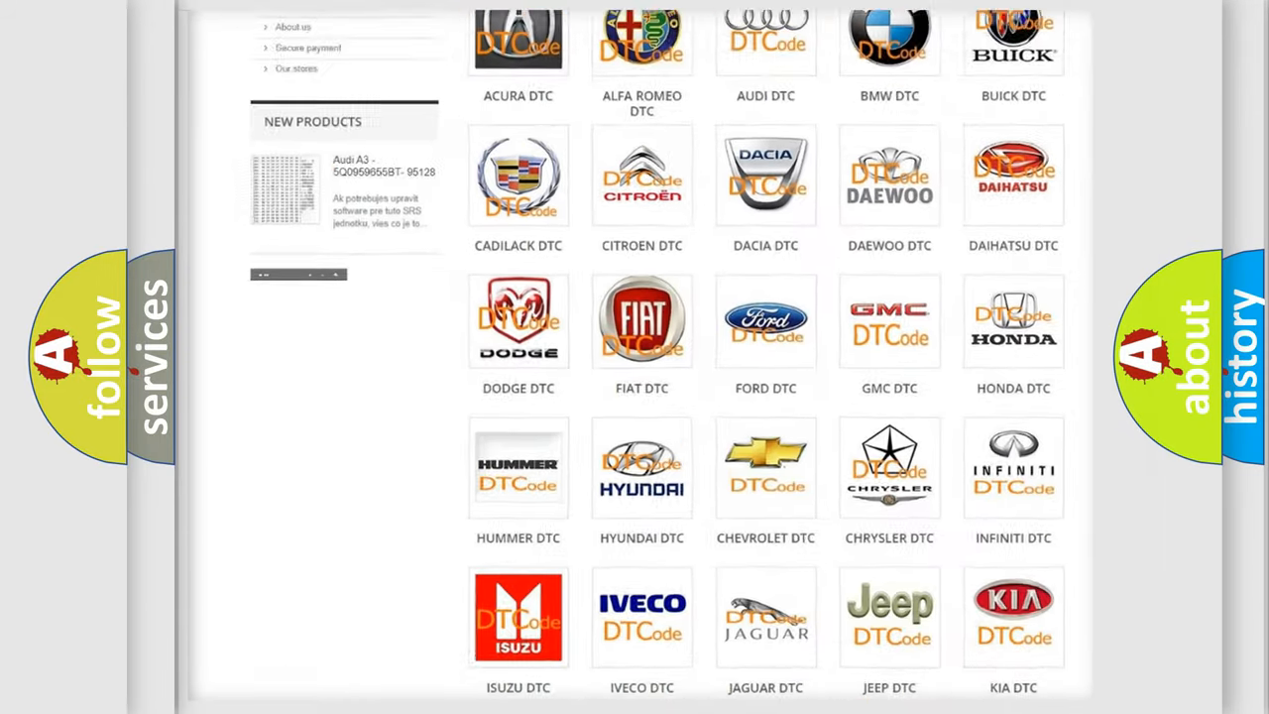
- Scroll the DTC brand grid to Nissan and open its diagnostic code list
scroll("up", 3)
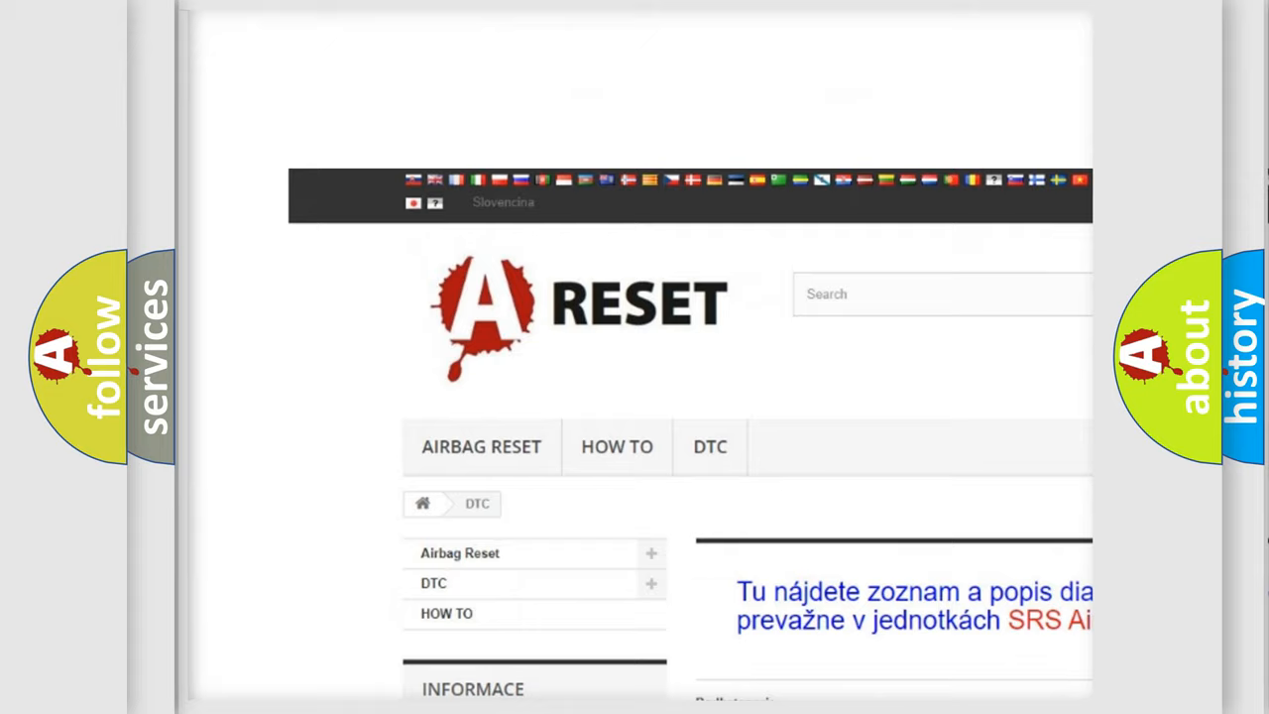
scroll("down", 3)
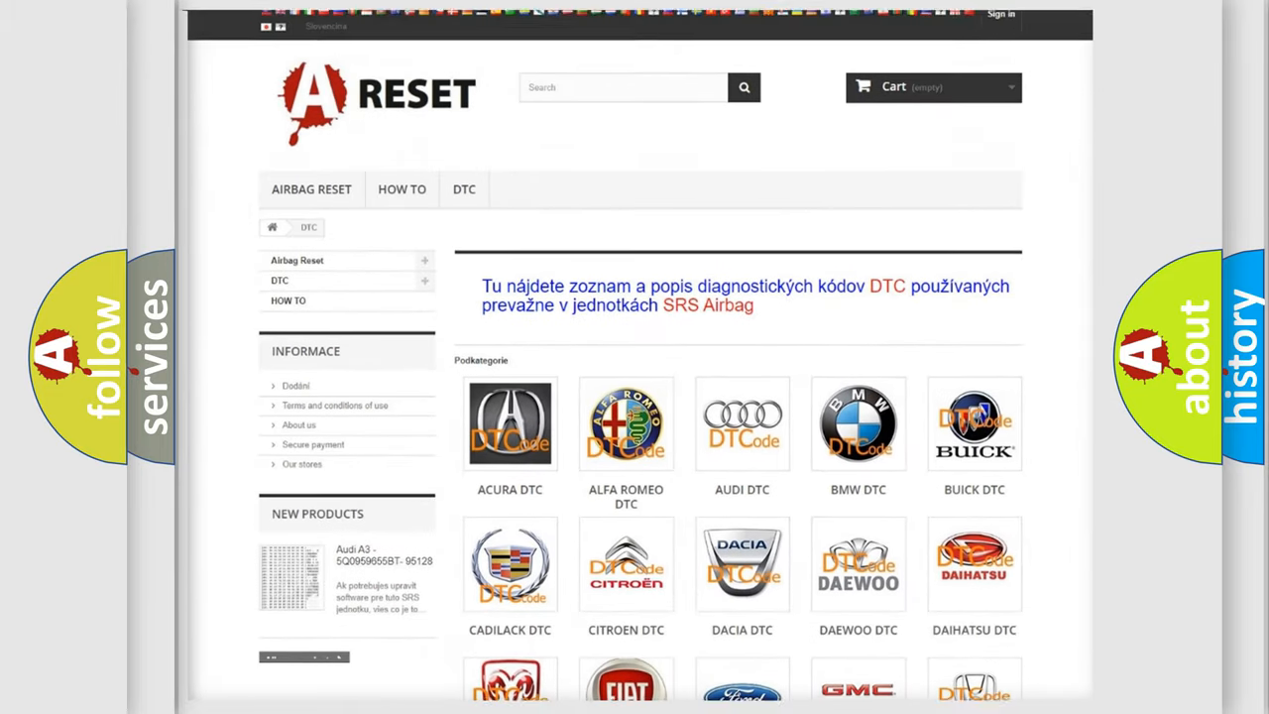
scroll("down", 3)
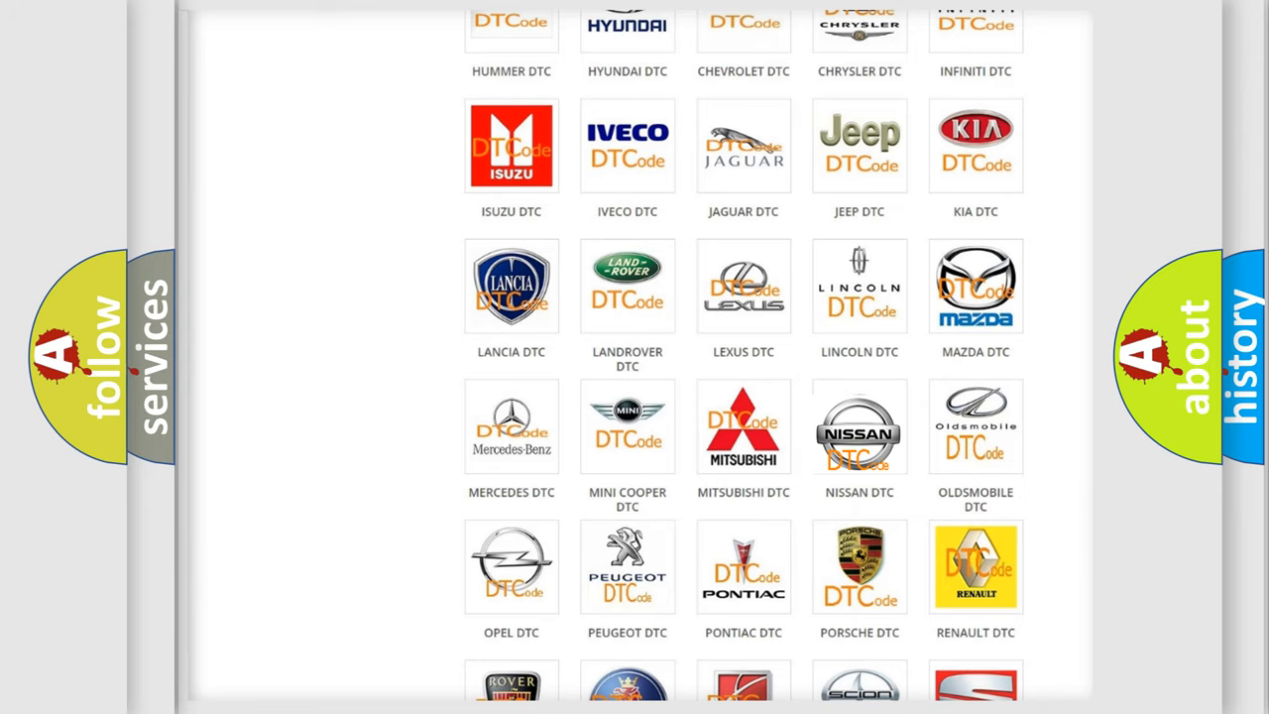
left_click(858, 425)
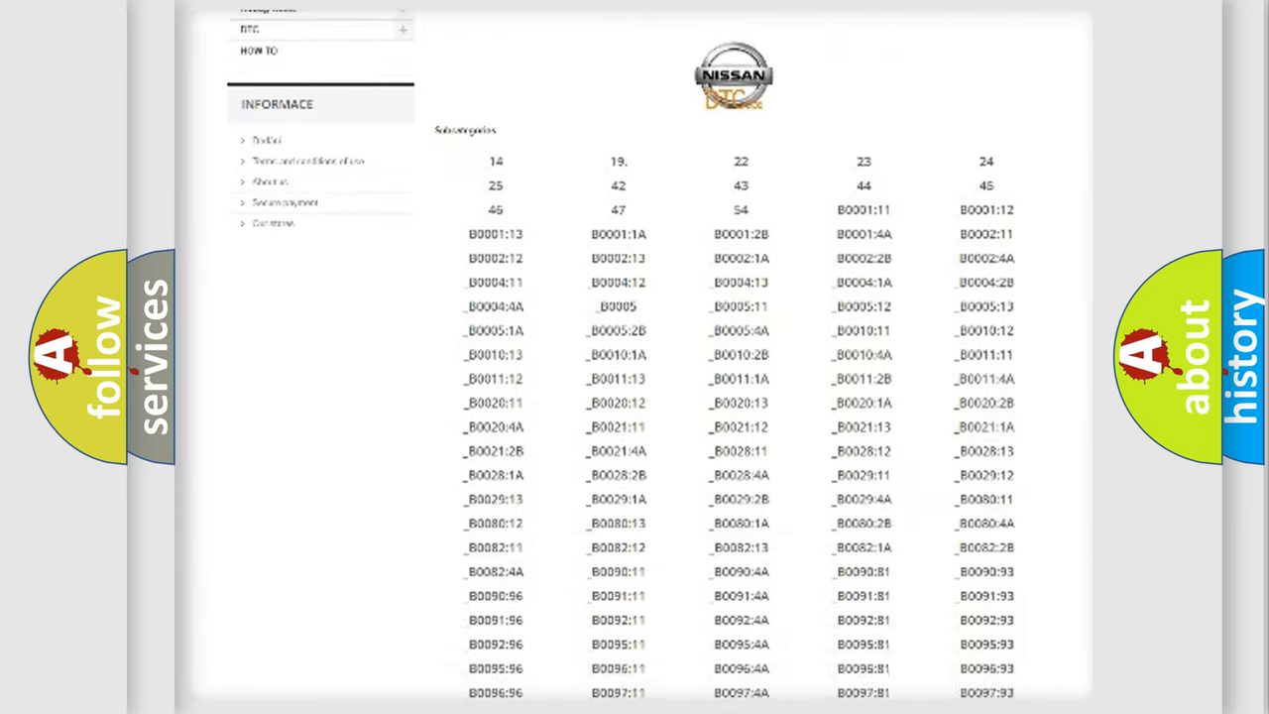
scroll("down", 3)
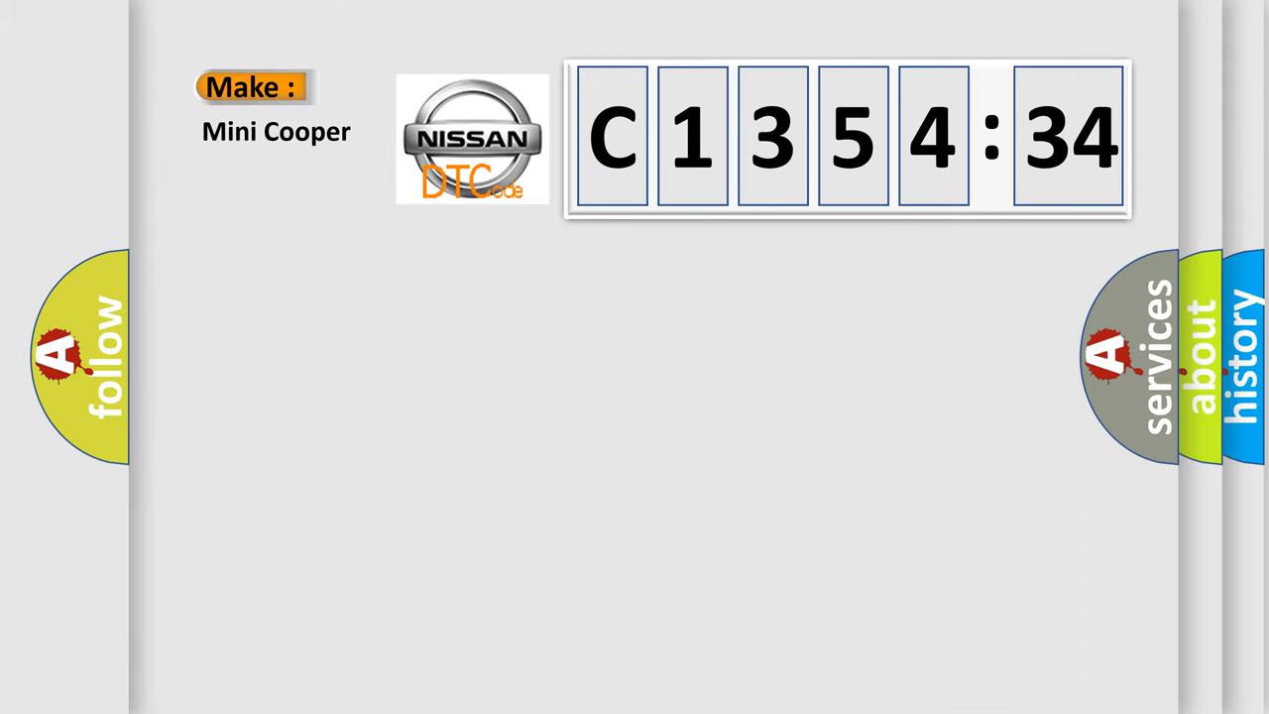
- Change the slide's make field to Nissan, matching the Nissan logo and code C1354:34
left_click(473, 139)
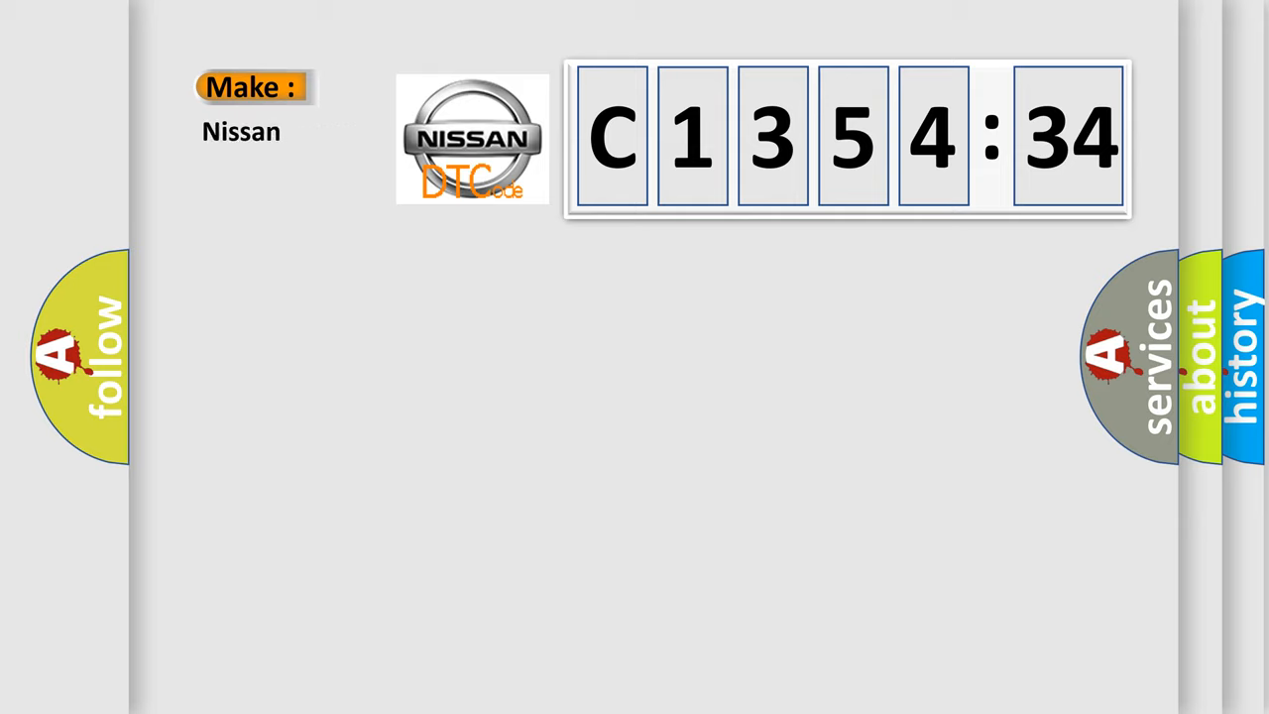